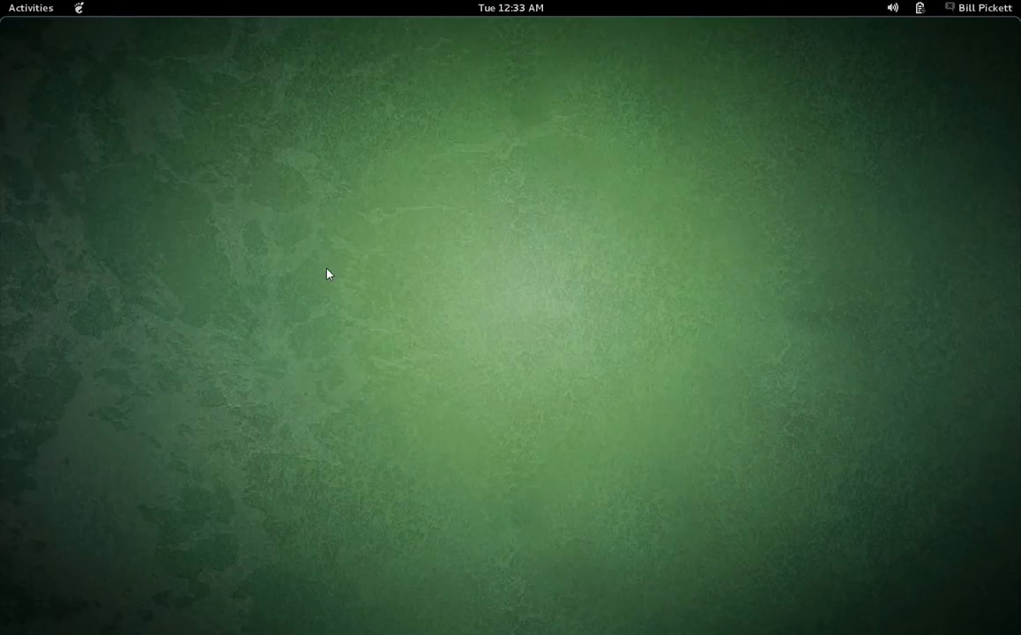
pyautogui.moveTo(635, 239)
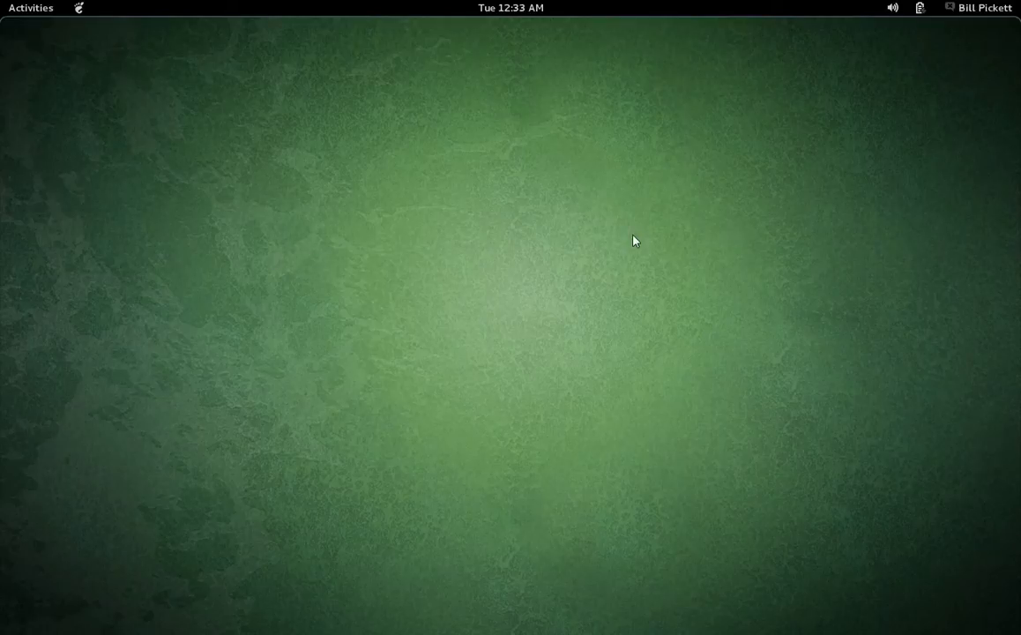
# Browse the top-bar menus: user account, volume, date/calendar and the Applications categories.
pyautogui.click(982, 7)
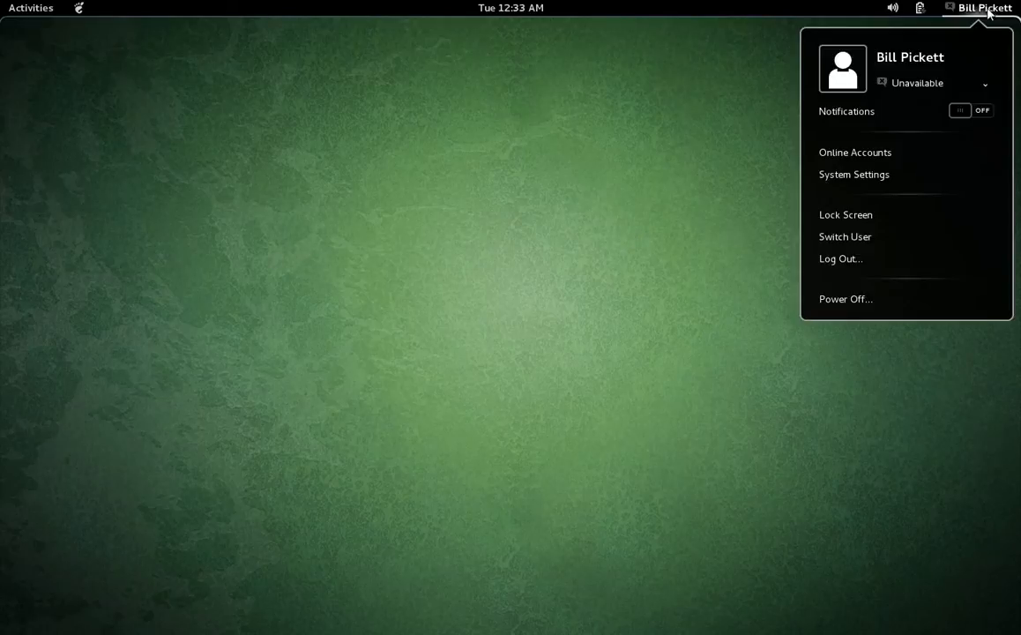
pyautogui.moveTo(920, 75)
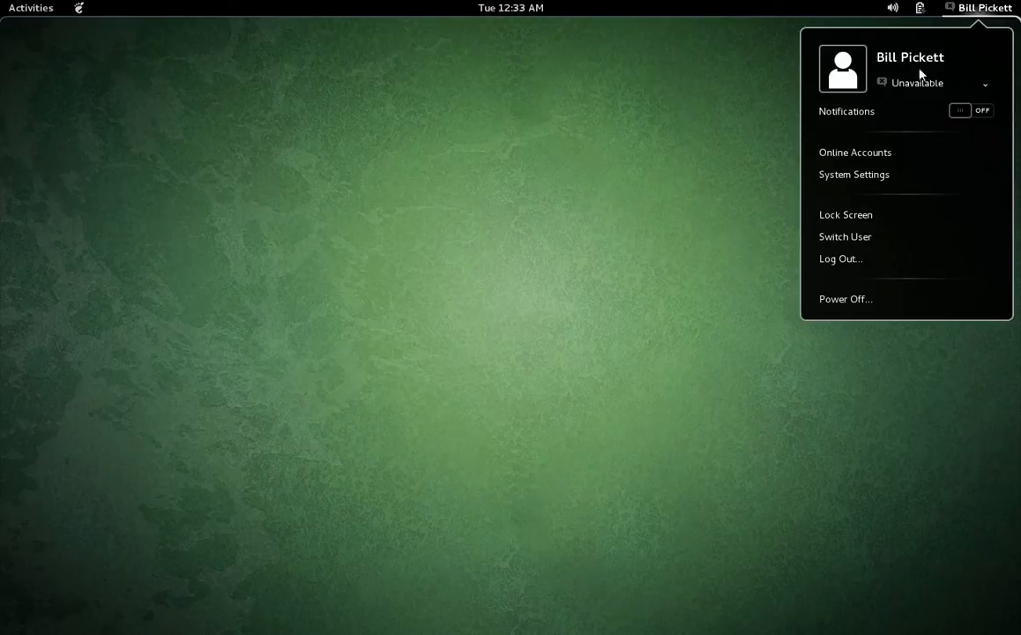
pyautogui.moveTo(873, 215)
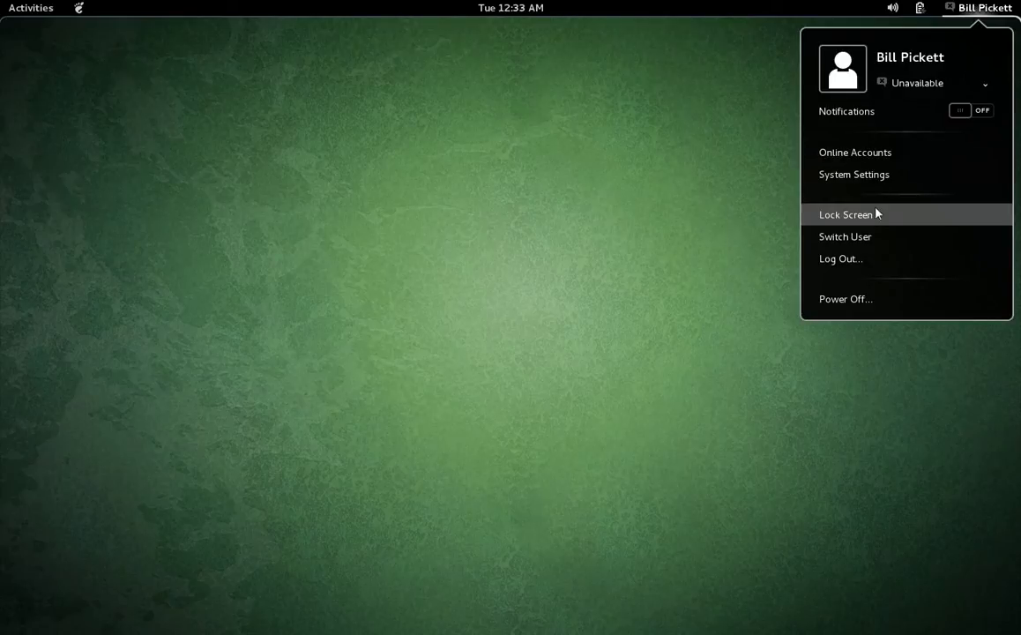
pyautogui.moveTo(721, 243)
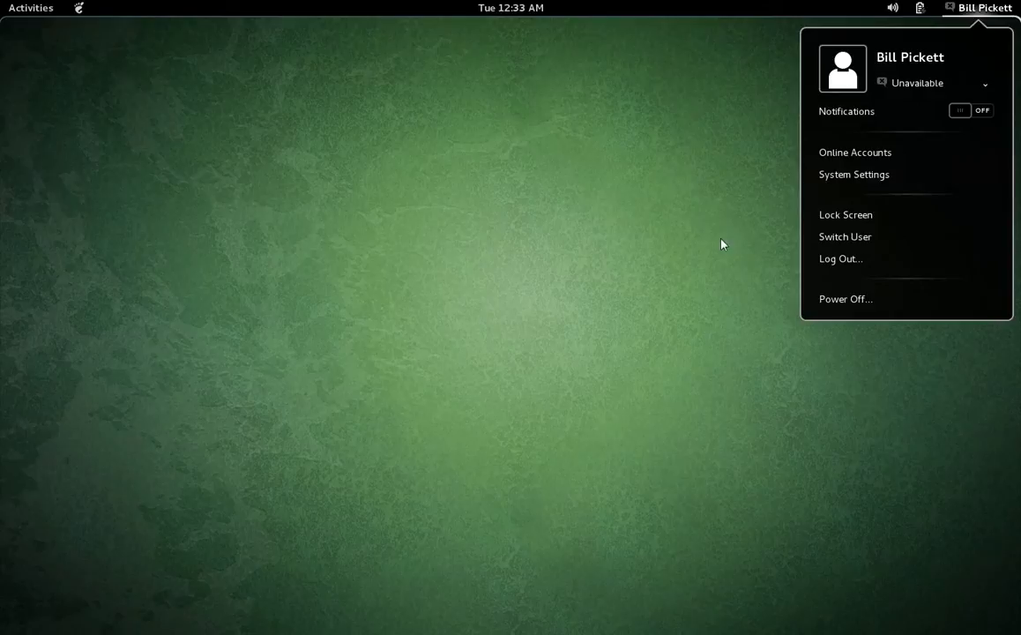
pyautogui.click(893, 7)
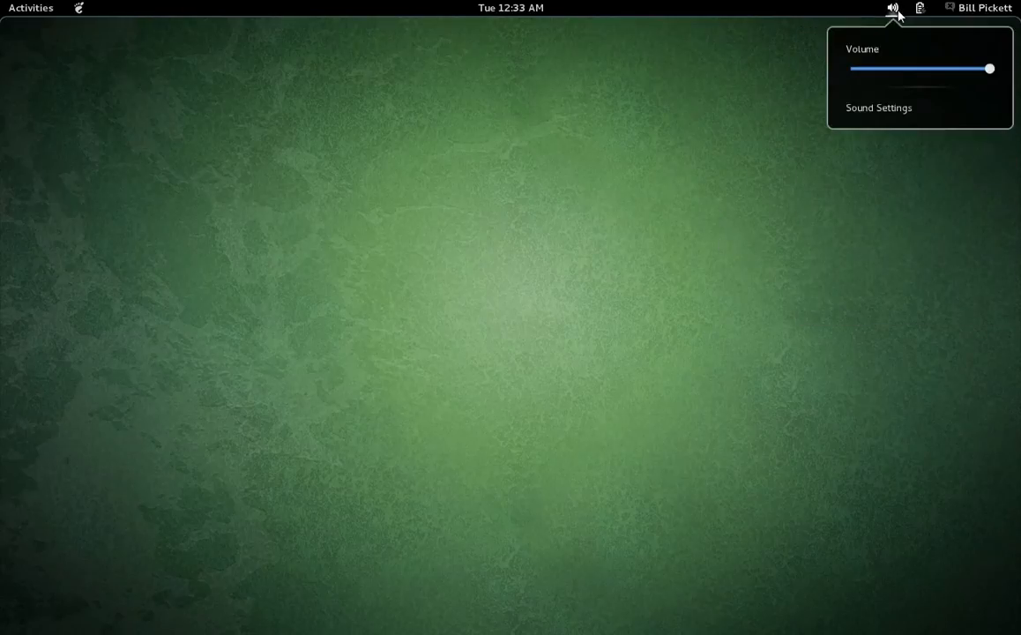
pyautogui.moveTo(663, 71)
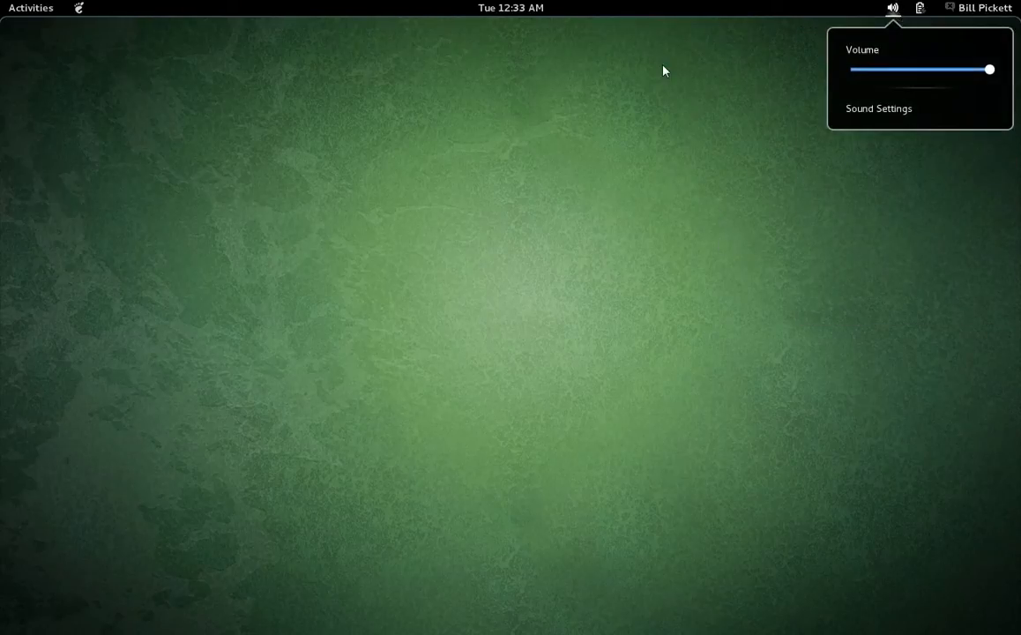
pyautogui.click(512, 7)
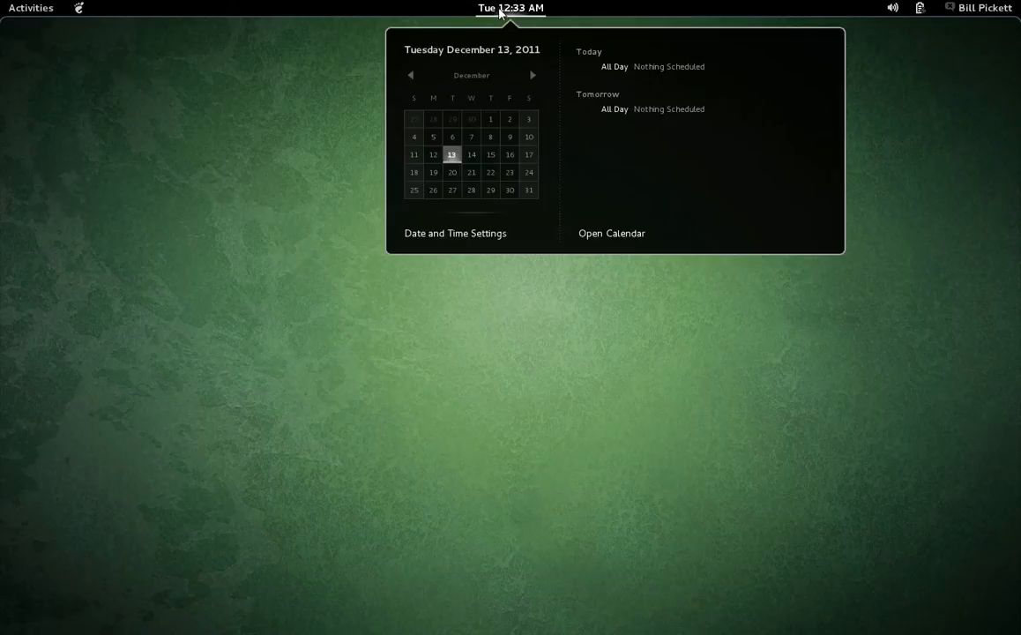
pyautogui.moveTo(560, 203)
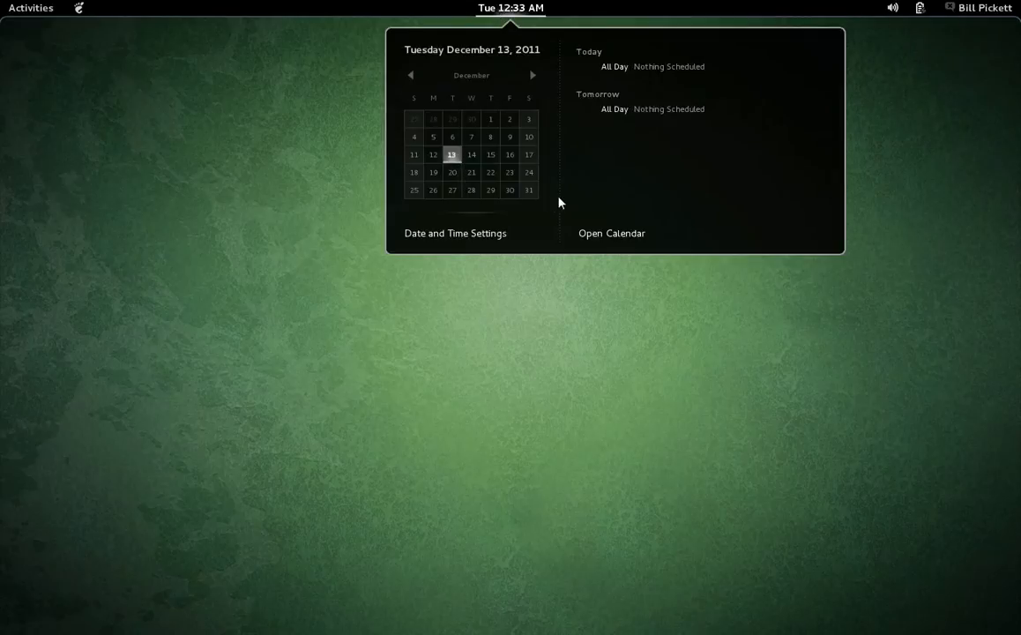
pyautogui.moveTo(254, 190)
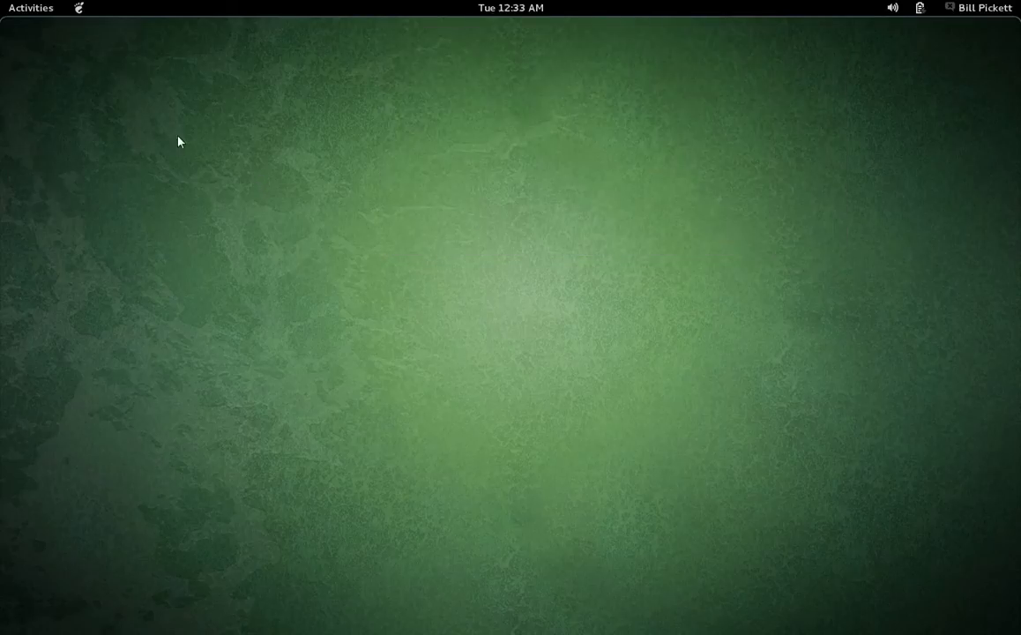
pyautogui.click(78, 7)
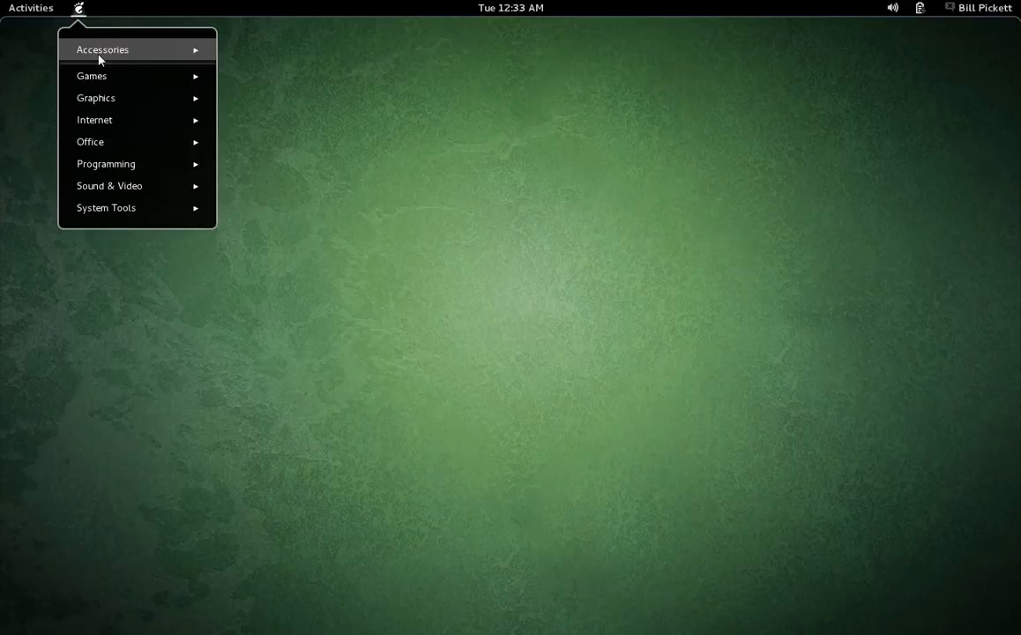
pyautogui.moveTo(91, 70)
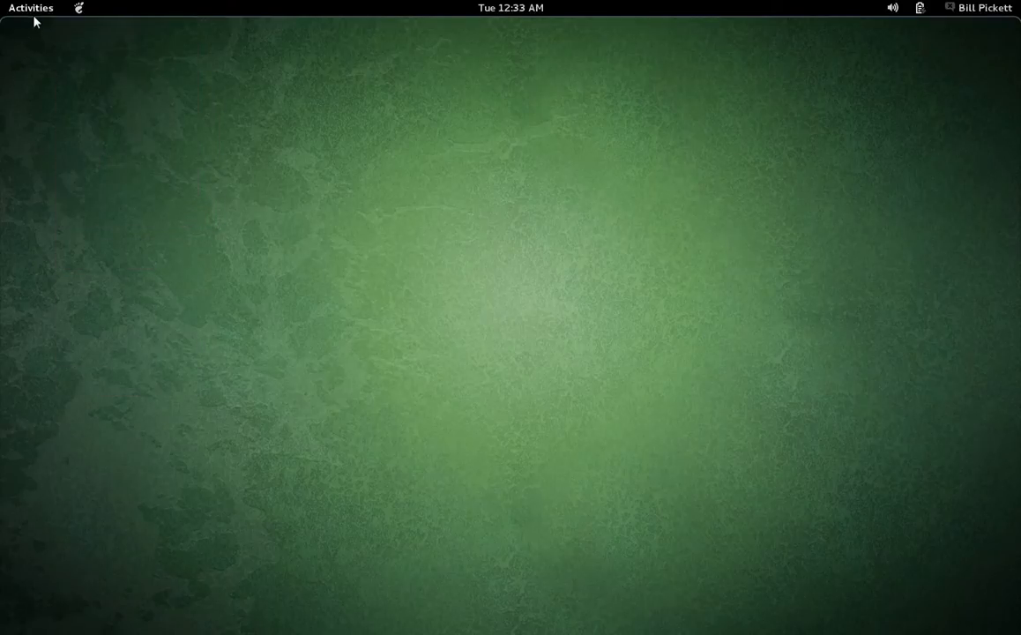
# Launch Terminal and the Home folder from the dash and show both windows in the overview.
pyautogui.click(30, 7)
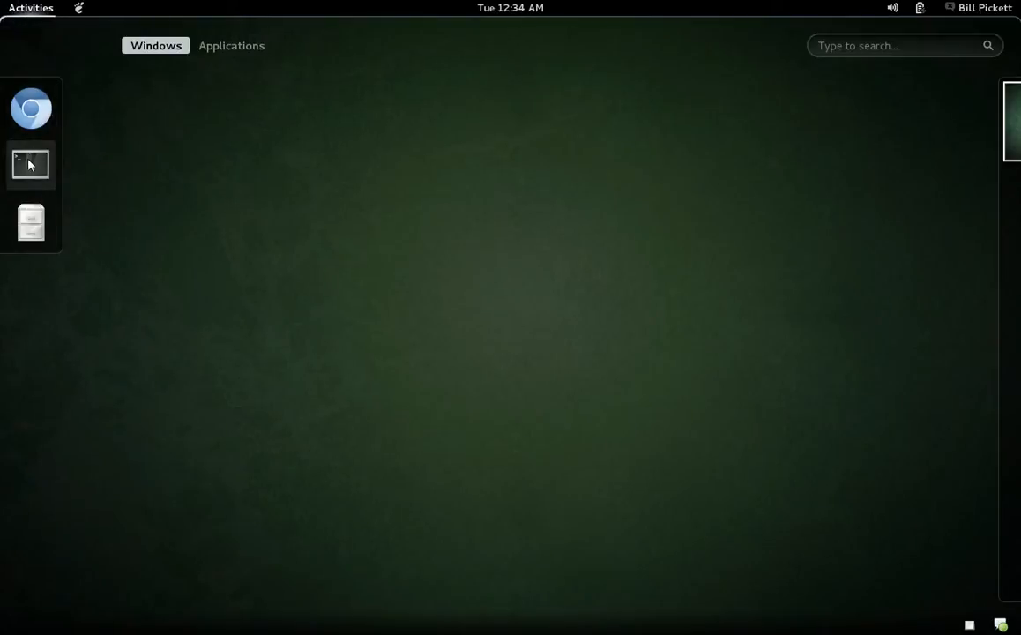
pyautogui.click(32, 164)
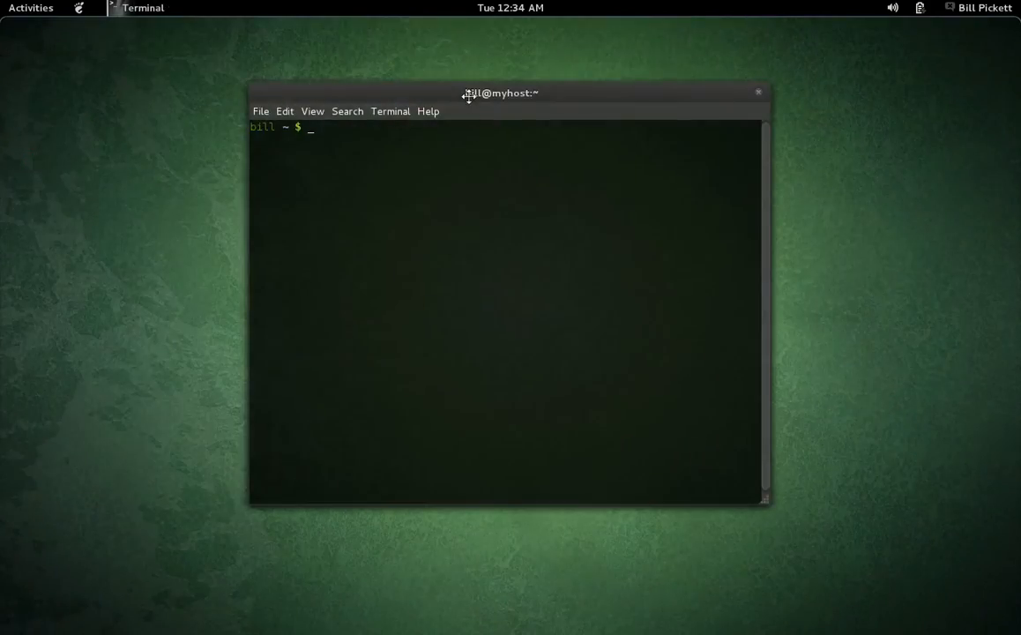
pyautogui.click(32, 7)
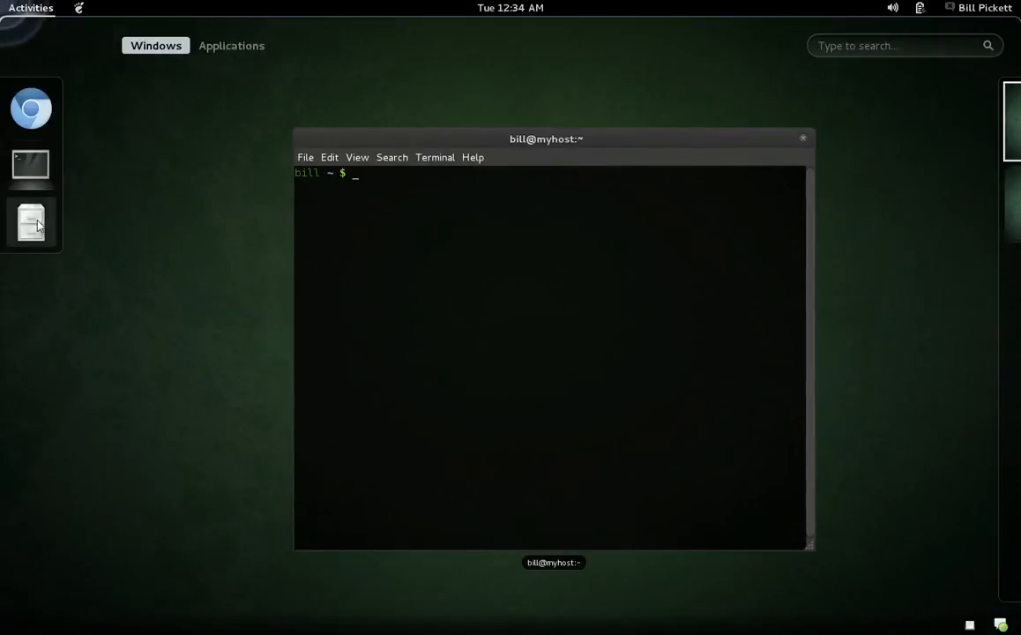
pyautogui.click(32, 223)
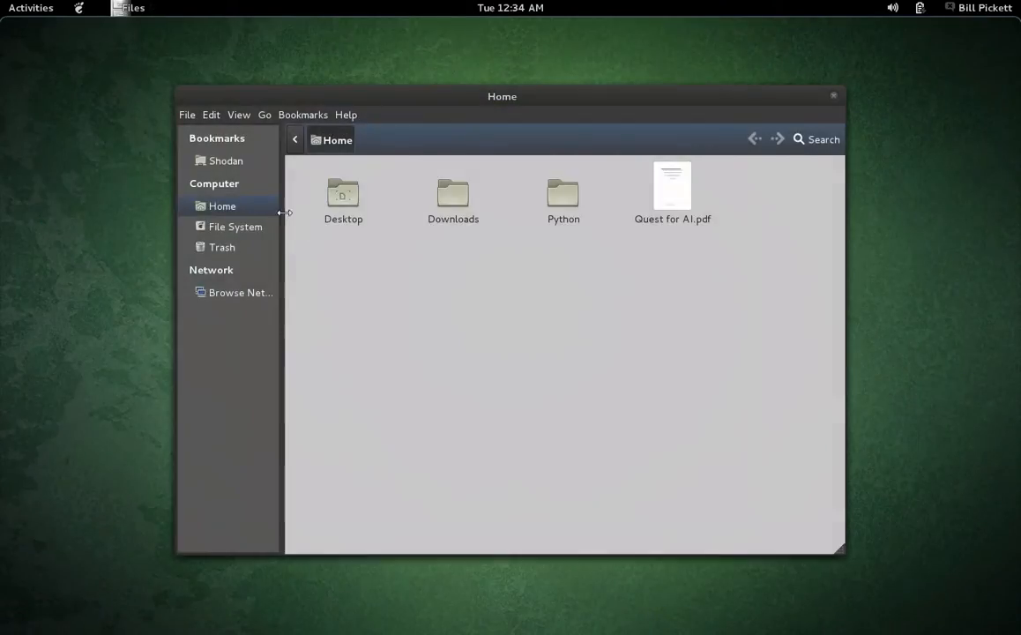
pyautogui.click(32, 7)
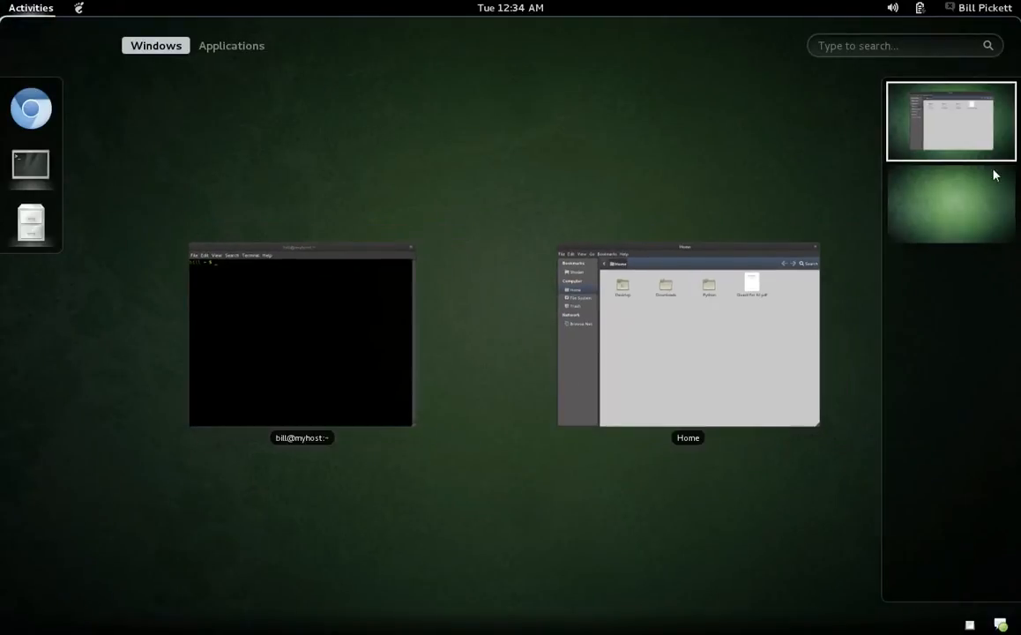
pyautogui.moveTo(960, 202)
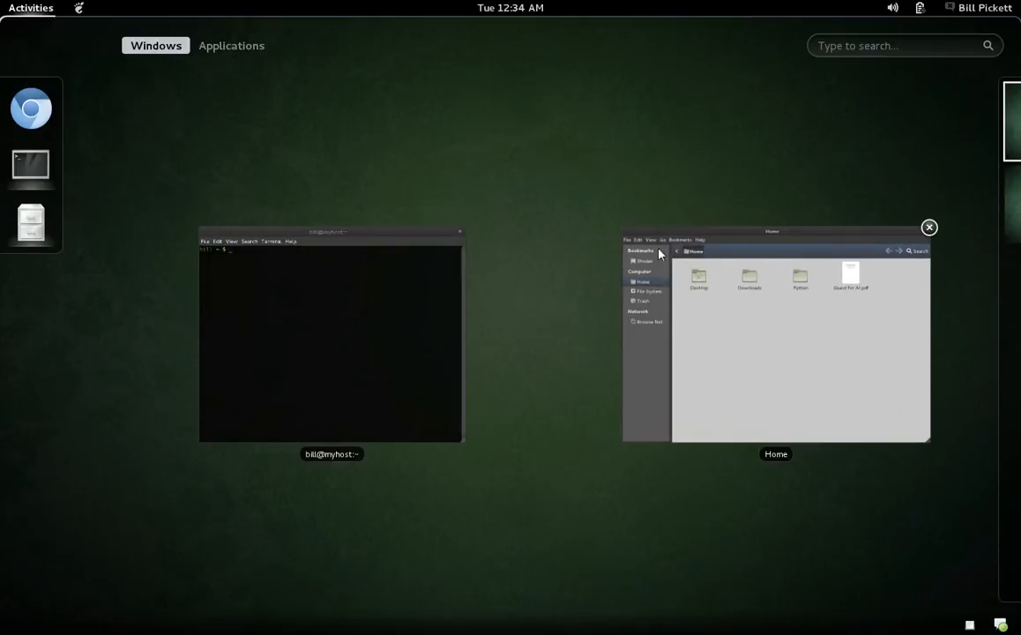
# Move the Home window to the second workspace, visit the empty third workspace, and return to the terminal's workspace.
pyautogui.click(928, 227)
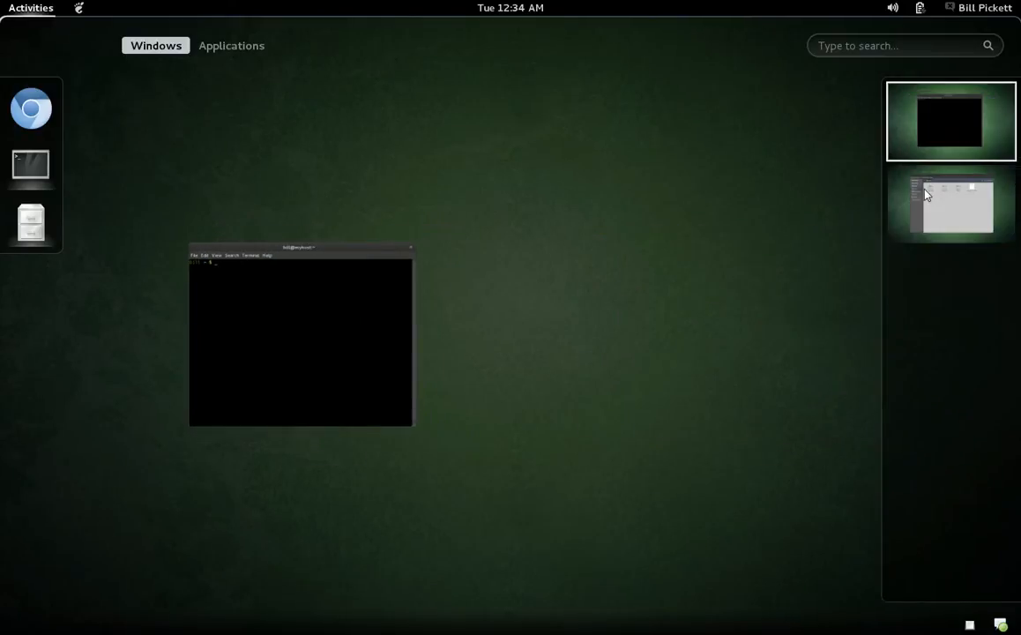
pyautogui.click(949, 120)
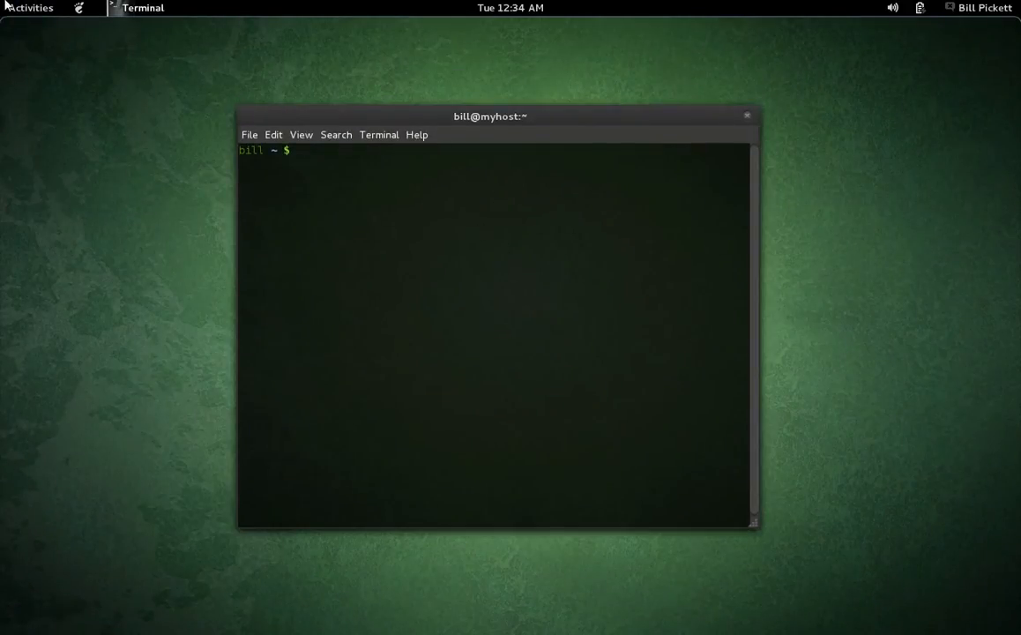
pyautogui.click(32, 7)
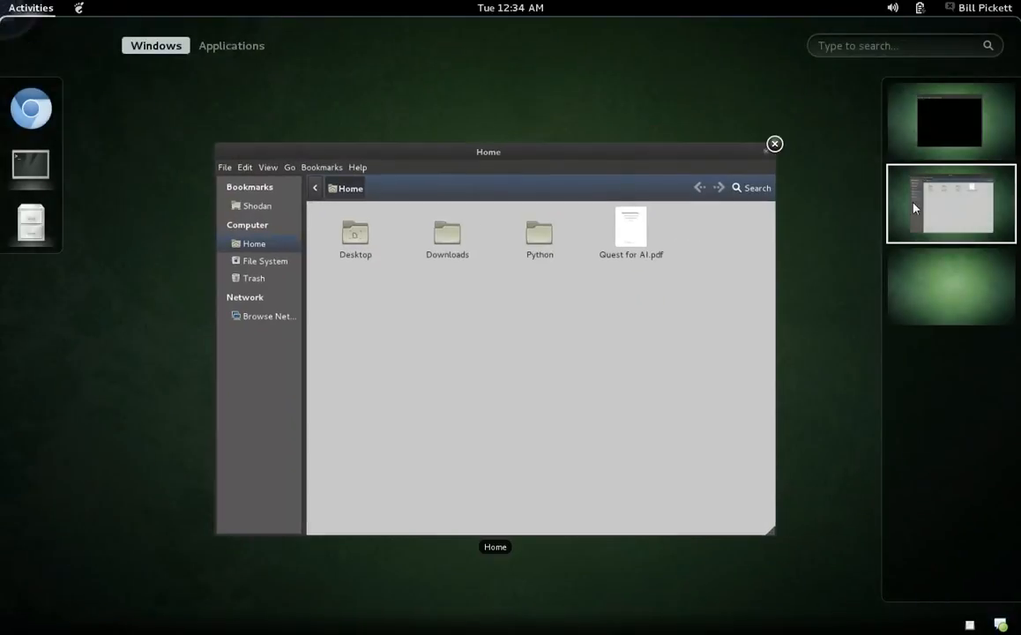
pyautogui.click(774, 143)
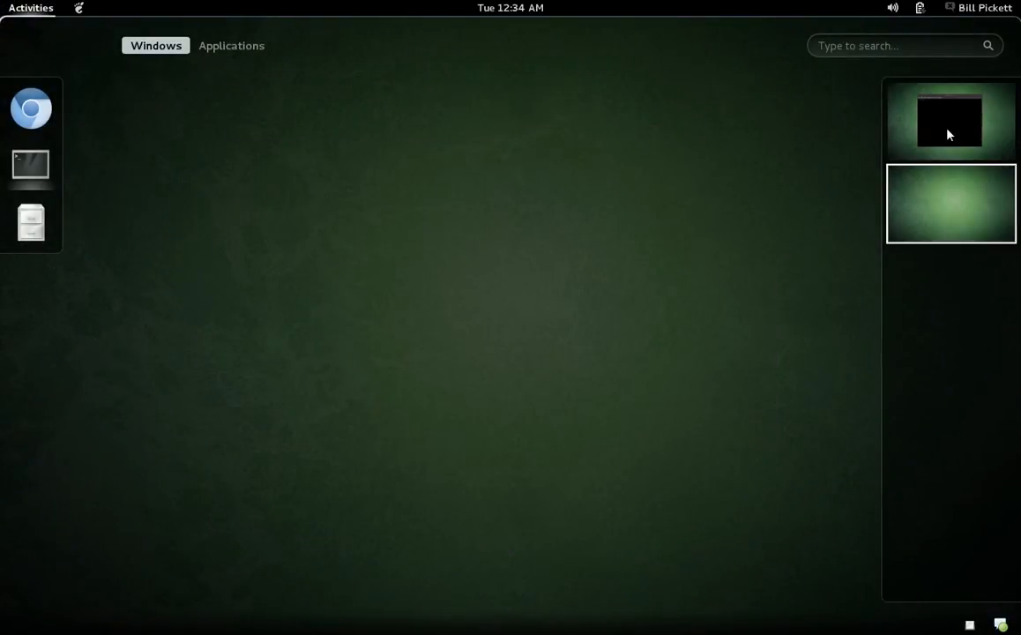
pyautogui.click(949, 120)
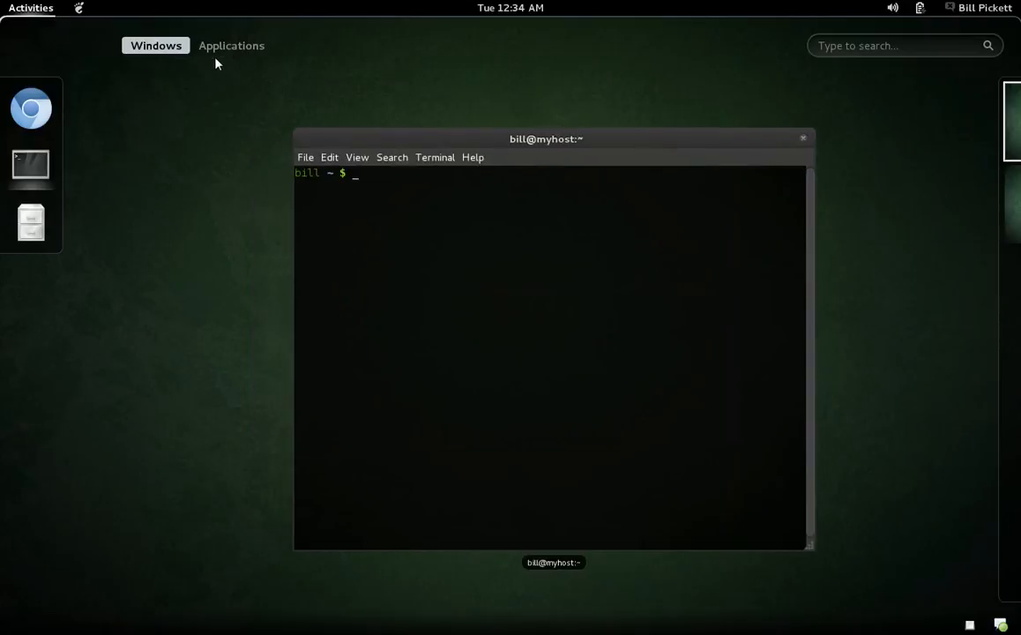
# Show the application grid filtered to the Graphics category, then return to the terminal desktop.
pyautogui.click(231, 46)
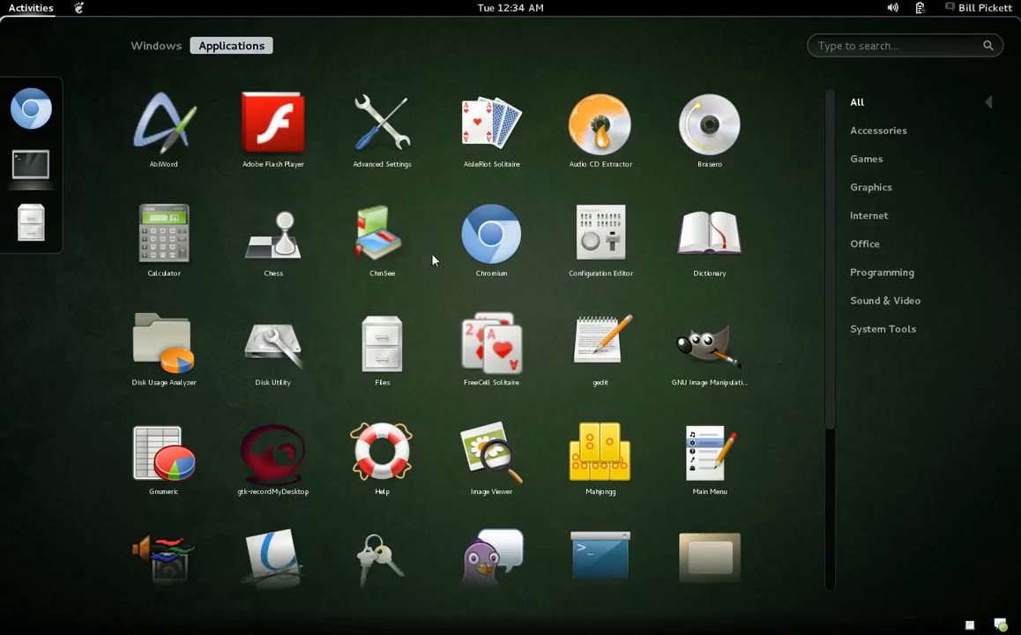
pyautogui.moveTo(427, 289)
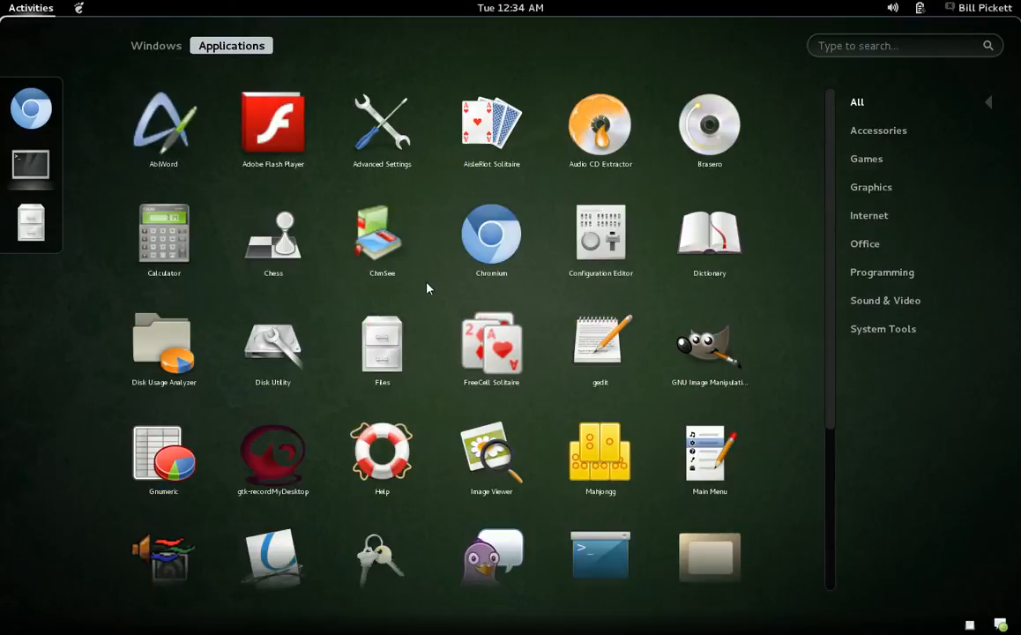
pyautogui.click(872, 187)
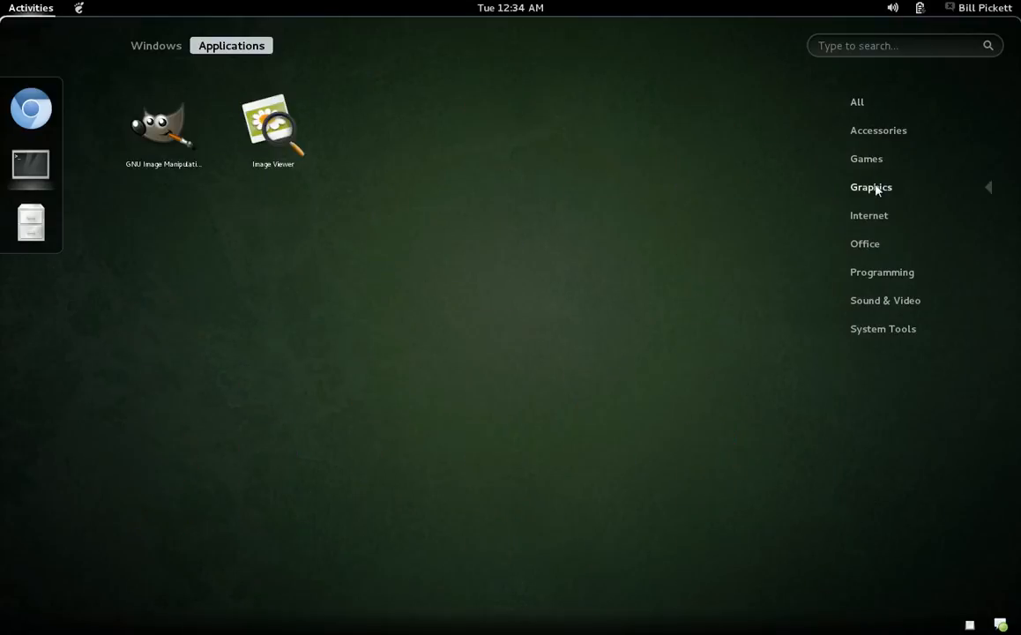
pyautogui.click(864, 243)
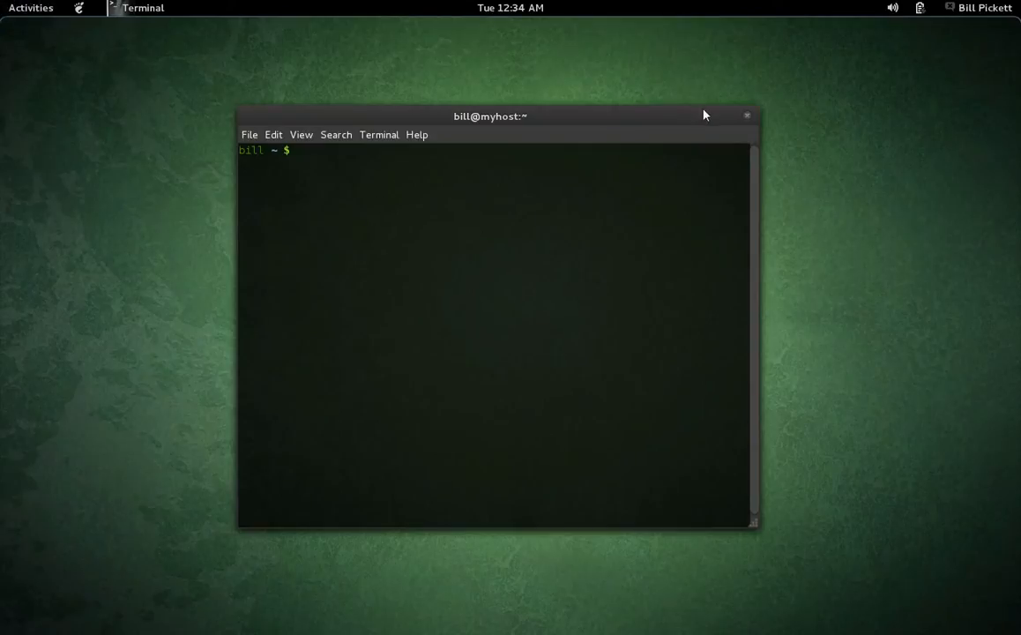
# Launch Pidgin and show its Buddy List with the available Facebook Friends contacts.
pyautogui.click(748, 116)
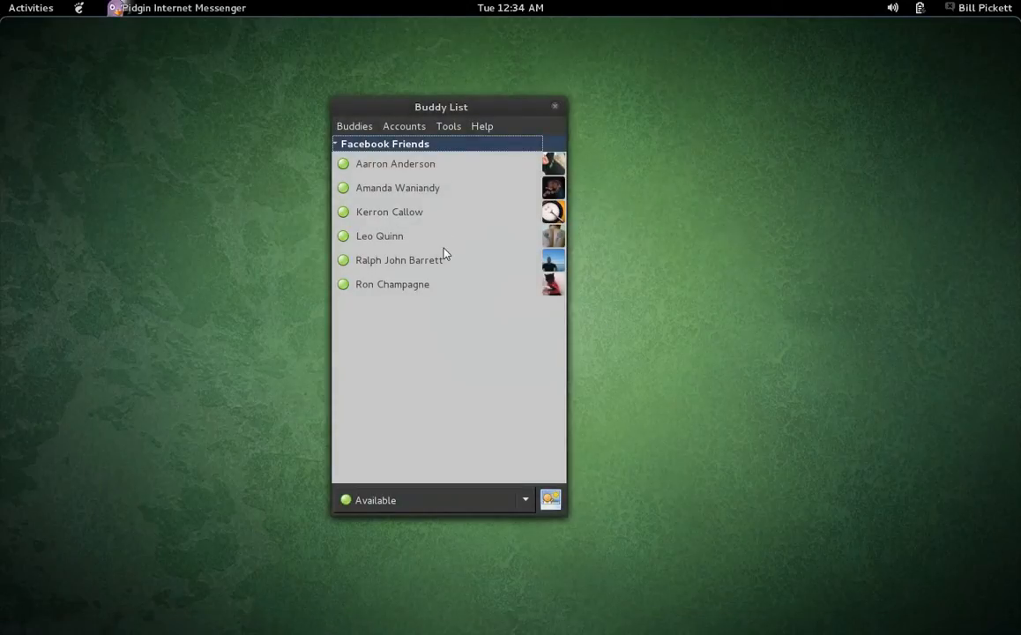
pyautogui.moveTo(555, 107)
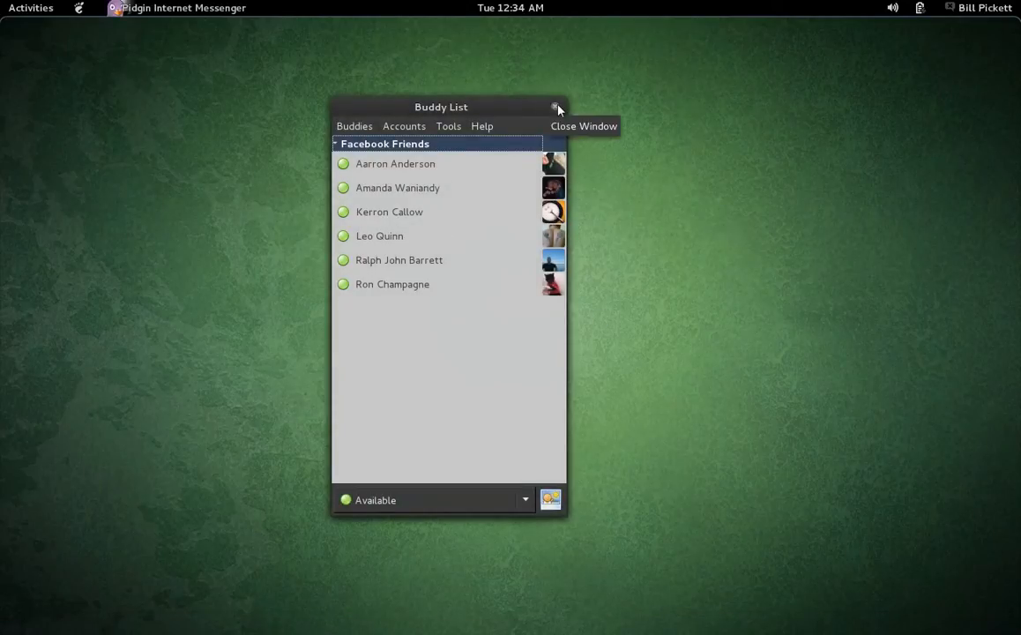